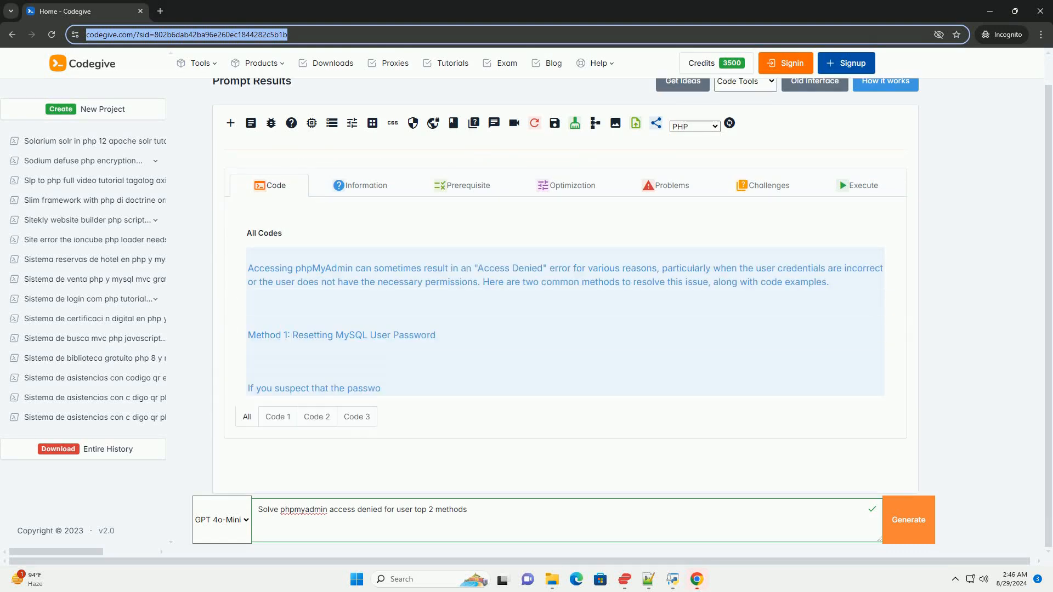
scroll("down", 3)
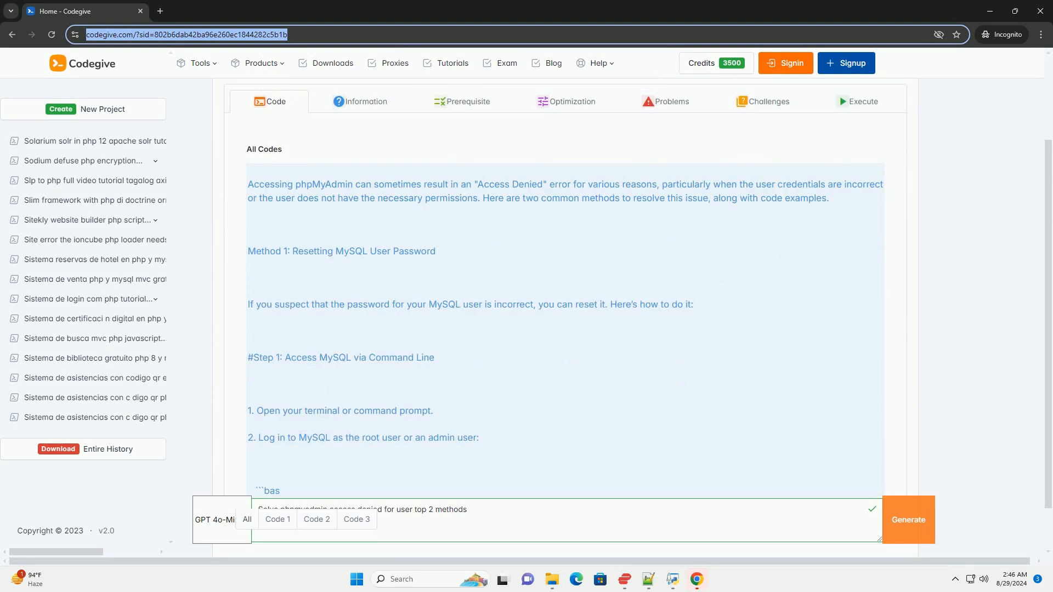
scroll("down", 3)
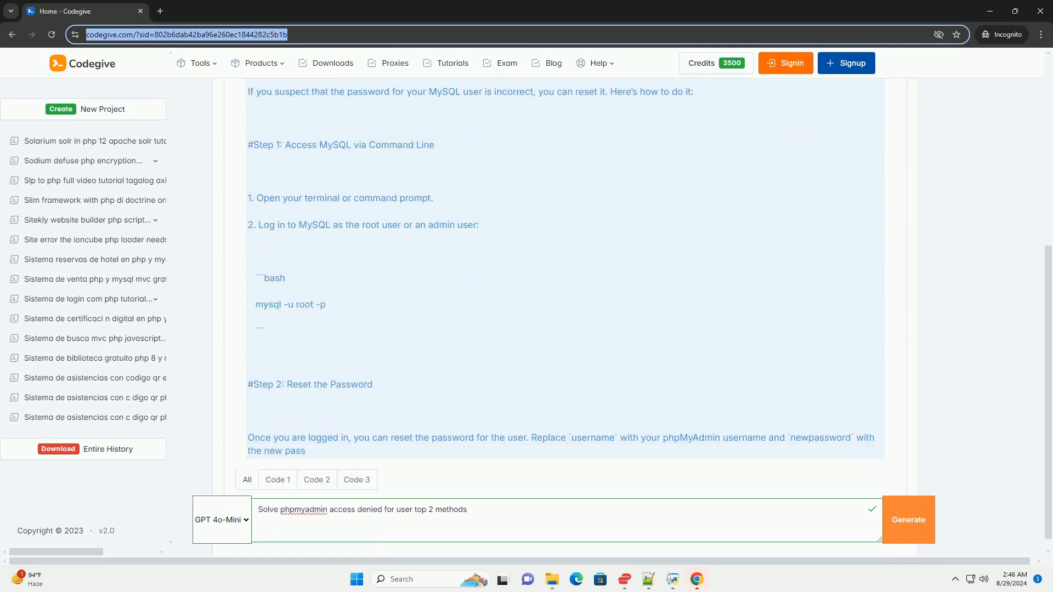
scroll("down", 3)
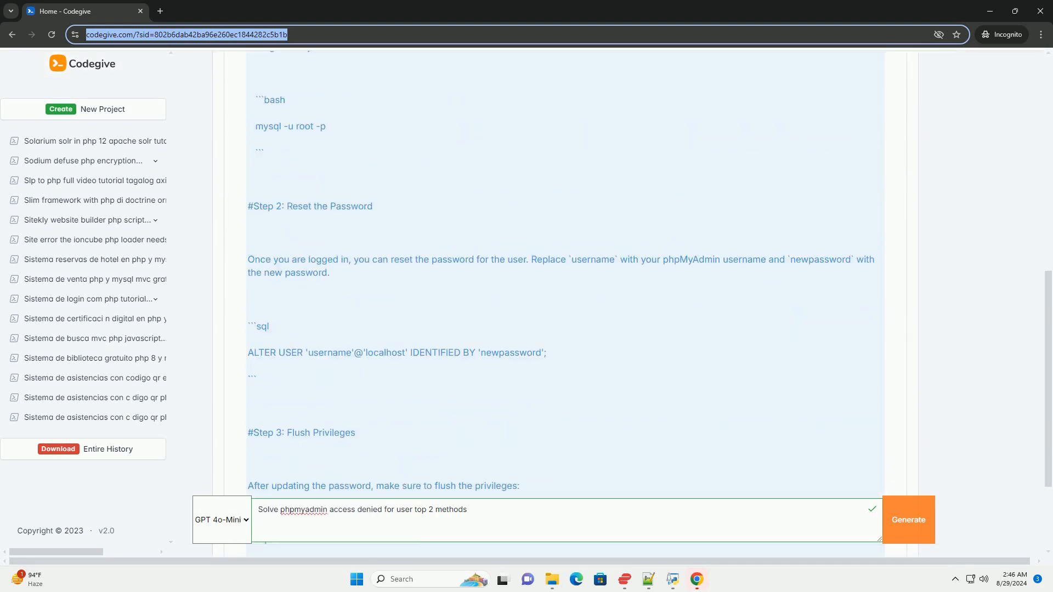
scroll("down", 3)
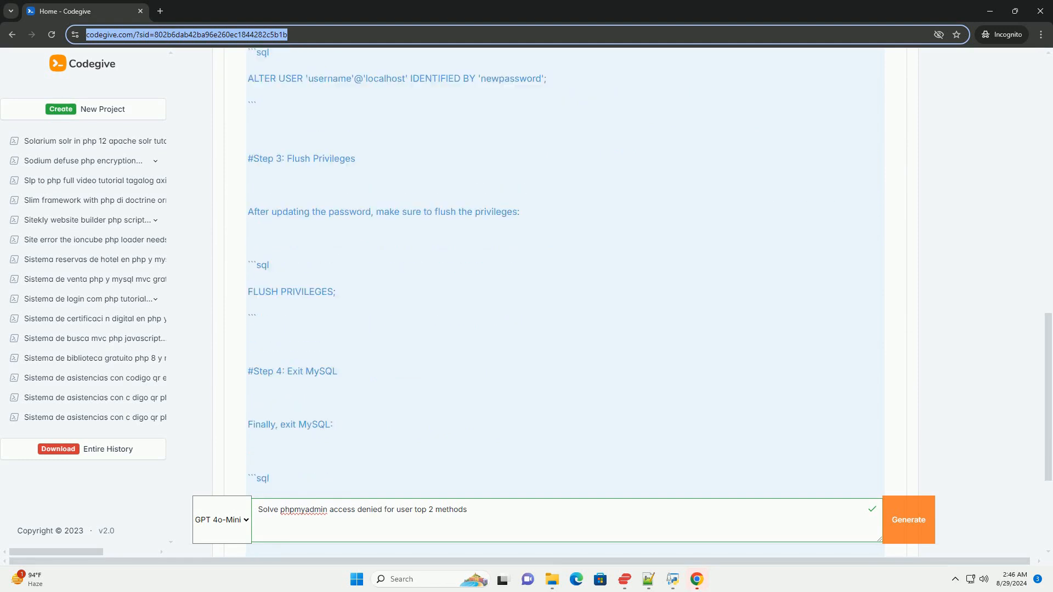
scroll("down", 3)
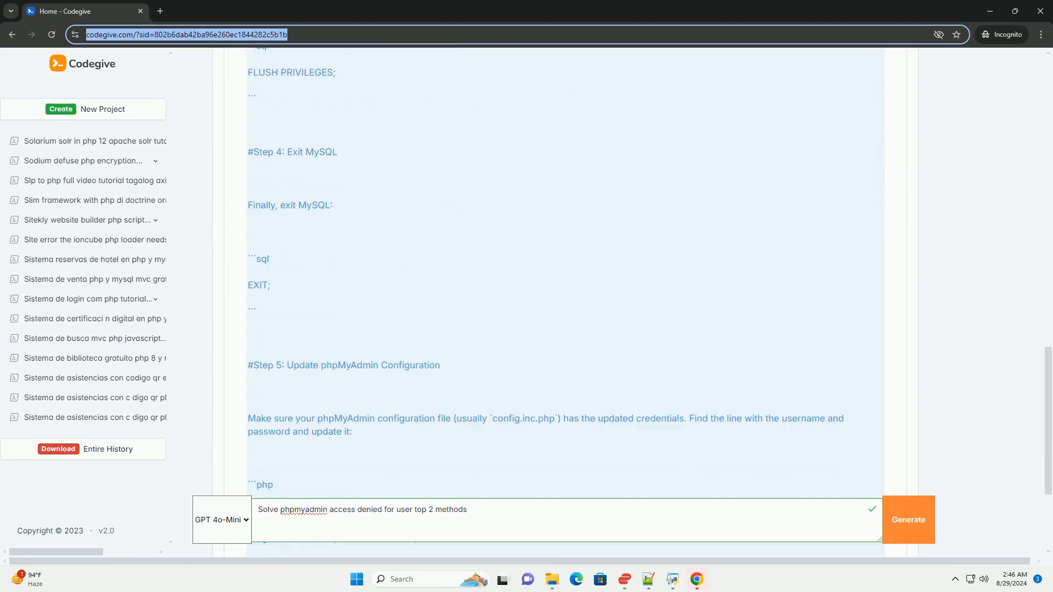
scroll("down", 3)
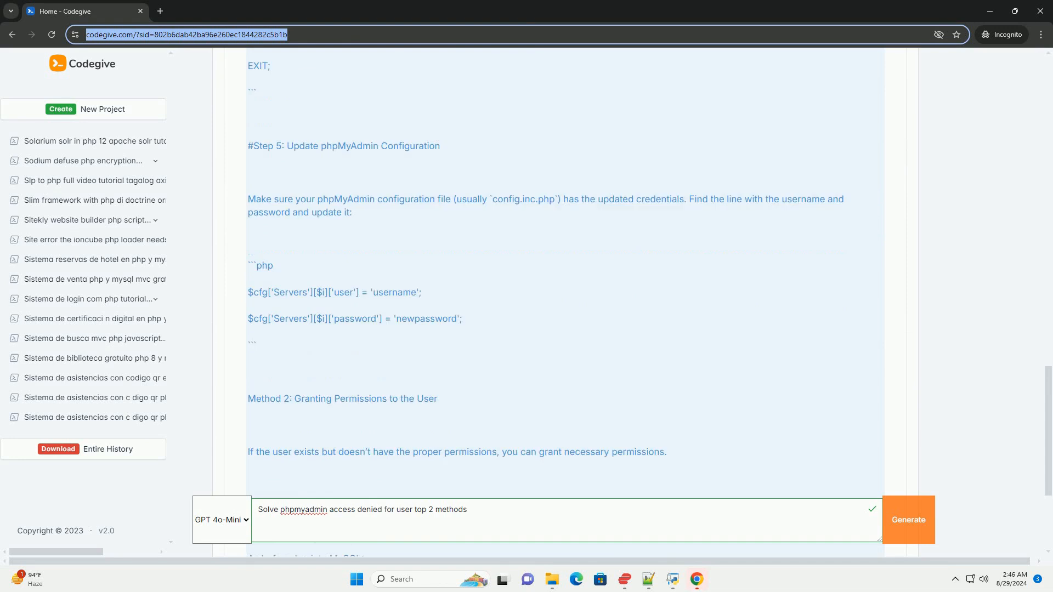
scroll("down", 3)
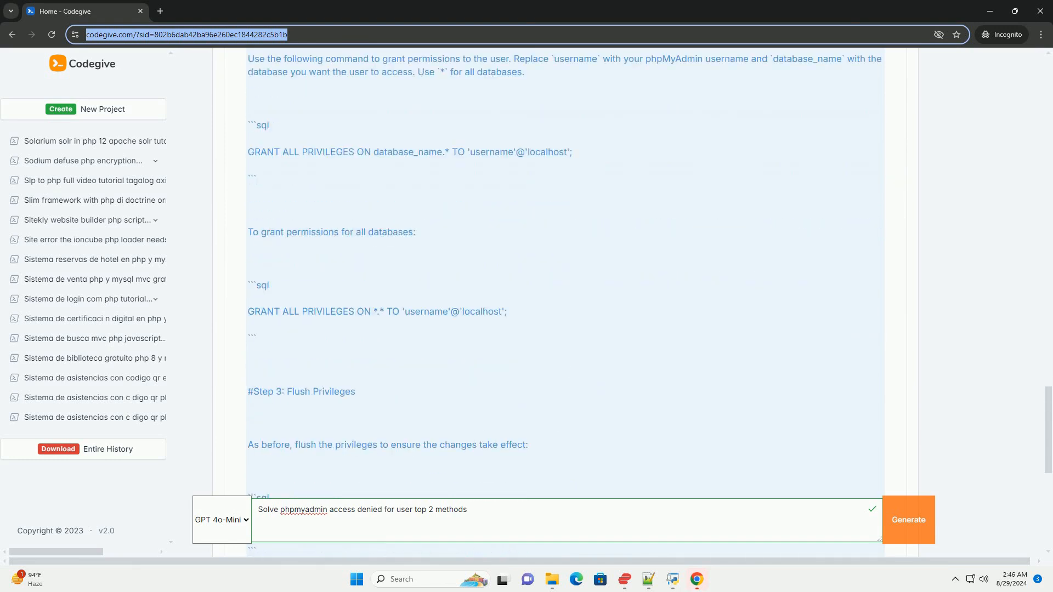
scroll("down", 3)
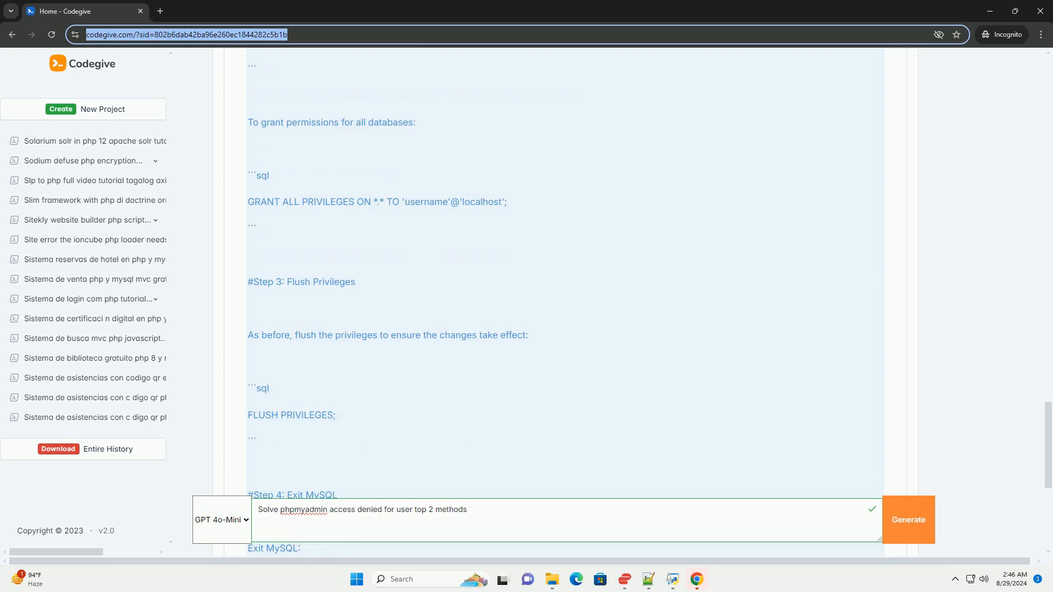
scroll("down", 3)
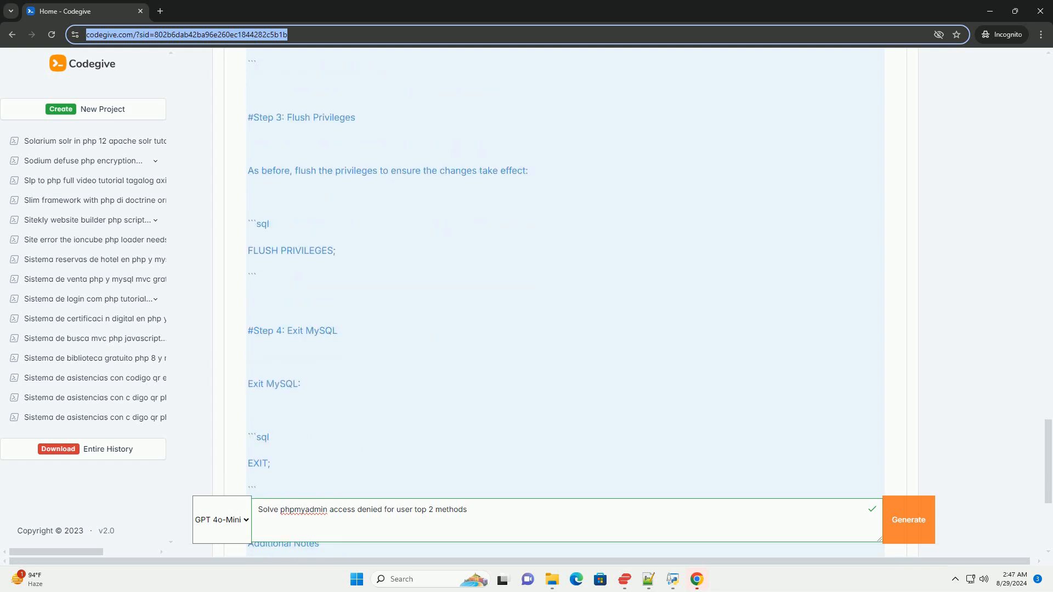
scroll("down", 3)
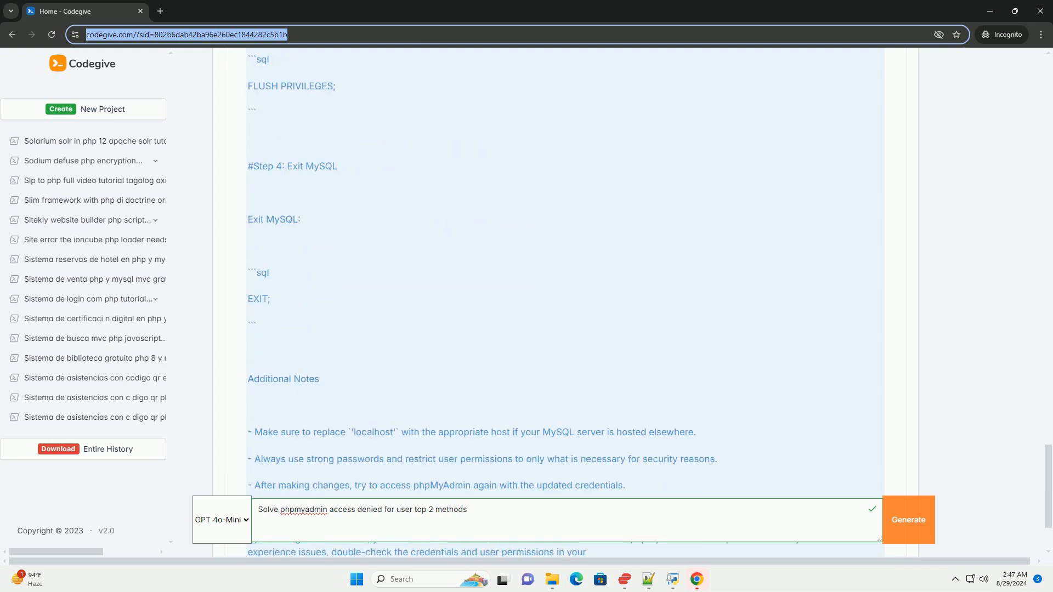